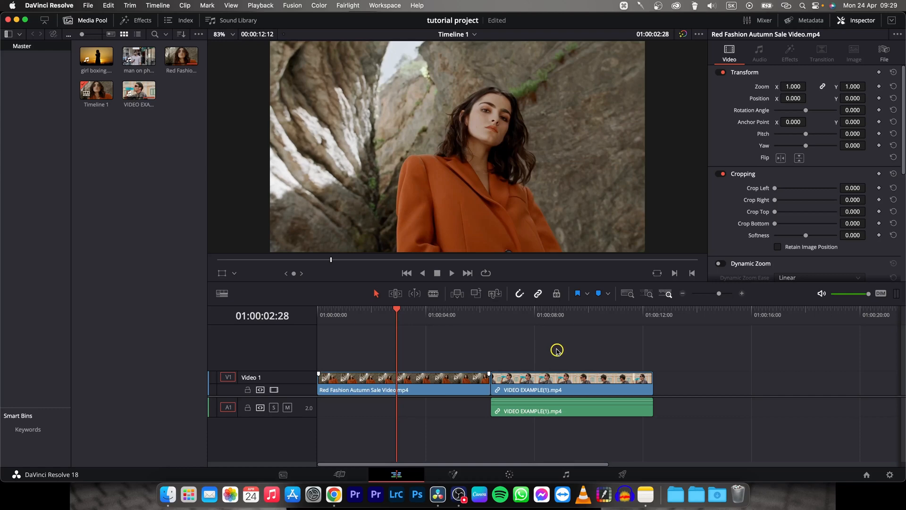
mouse_move(438, 376)
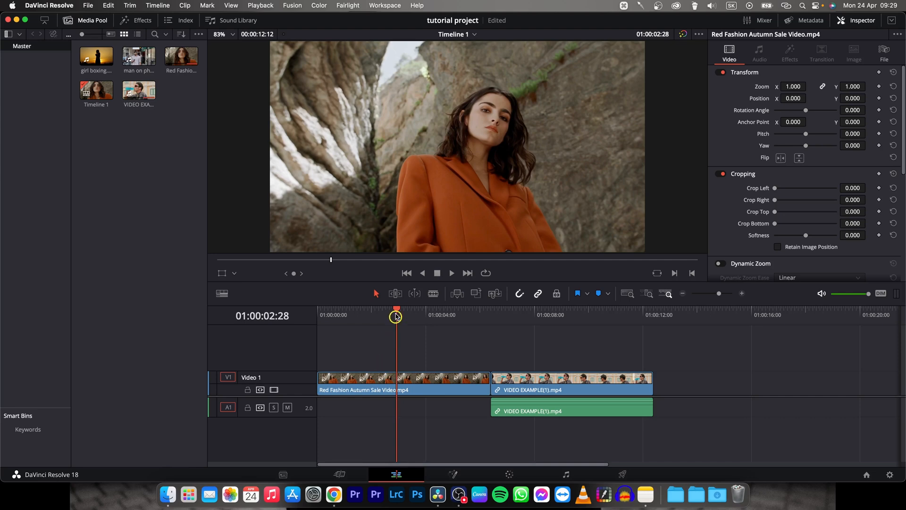
Preview the timeline, then set the first clip's speed to 150% in Change Clip Speed.
key(space)
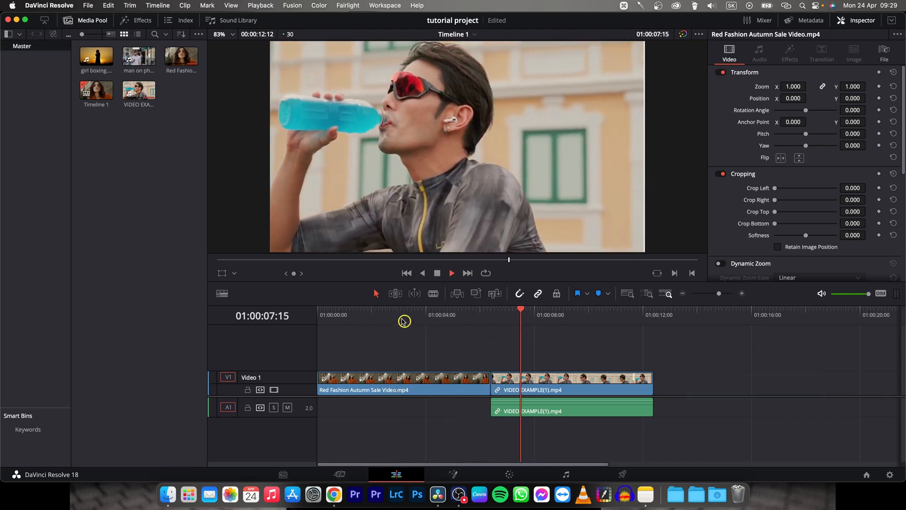
key(space)
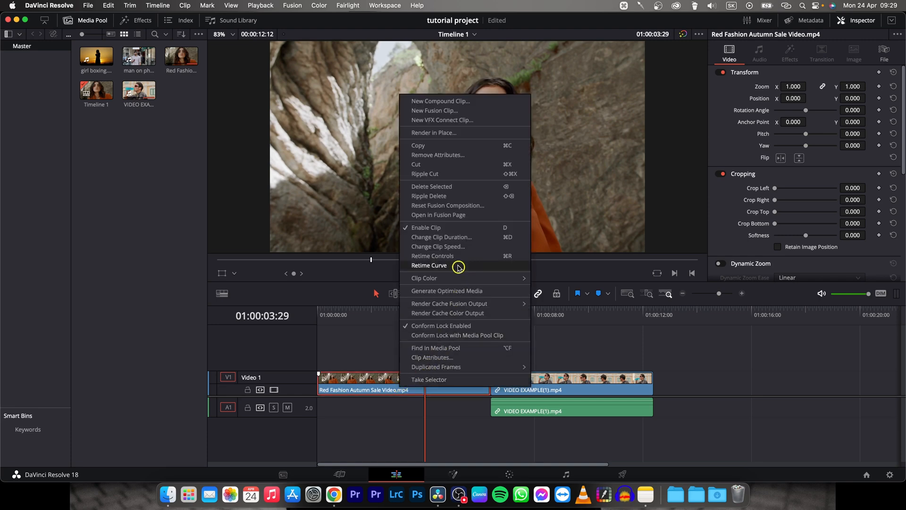
mouse_move(486, 237)
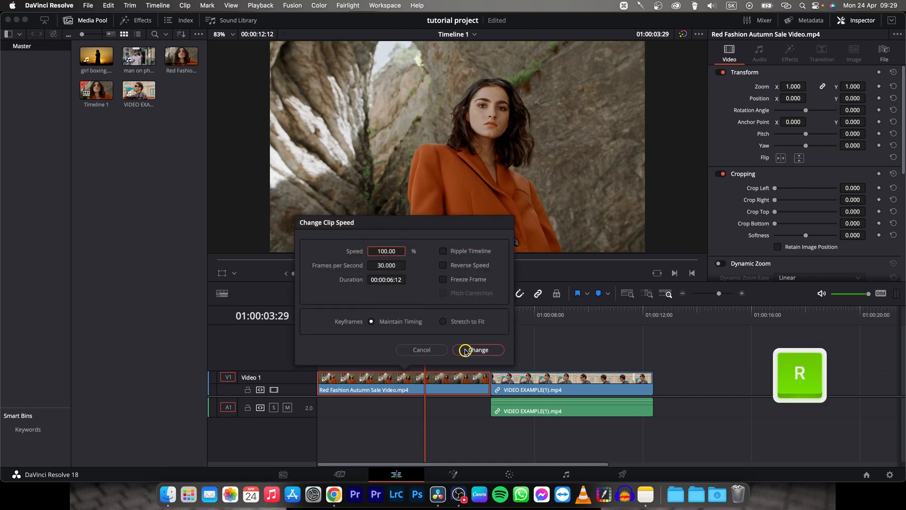
mouse_move(433, 223)
text(150)
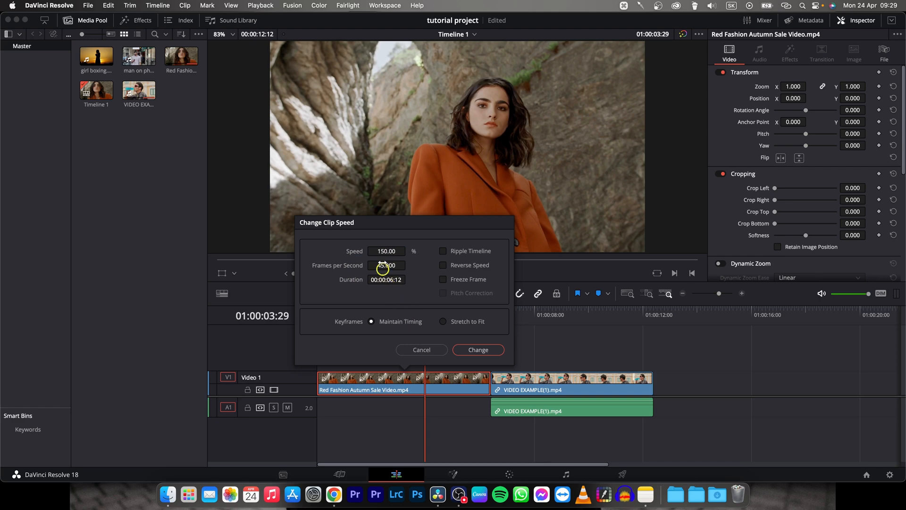
click(478, 349)
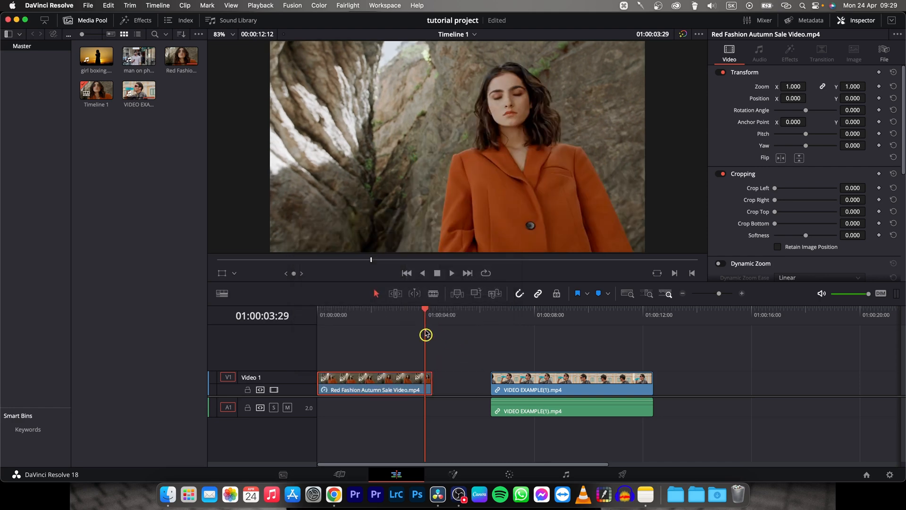
Raise the first clip's speed to 995% in Change Clip Speed, shrinking it to a sliver.
key(space)
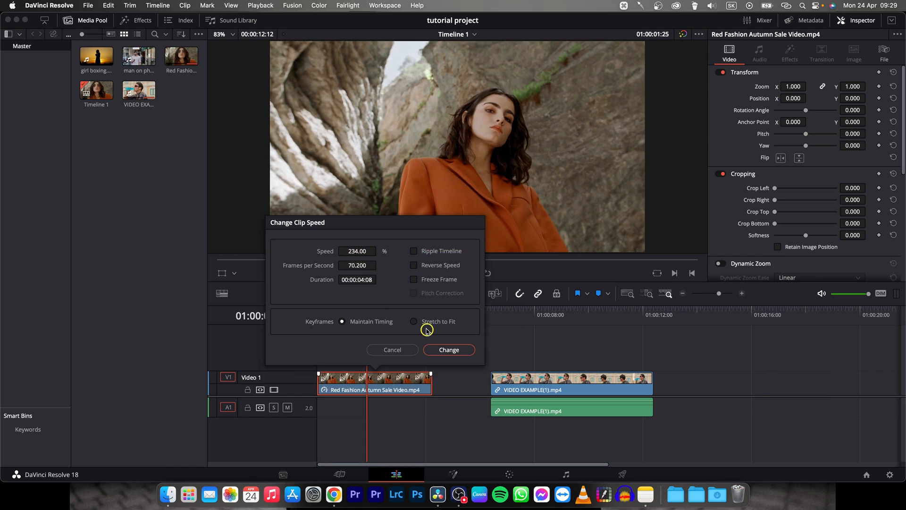
click(450, 350)
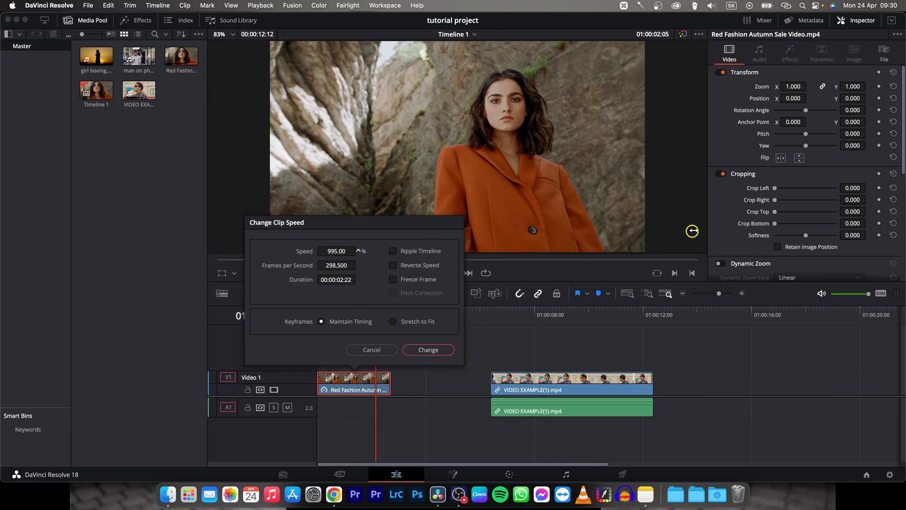
click(428, 349)
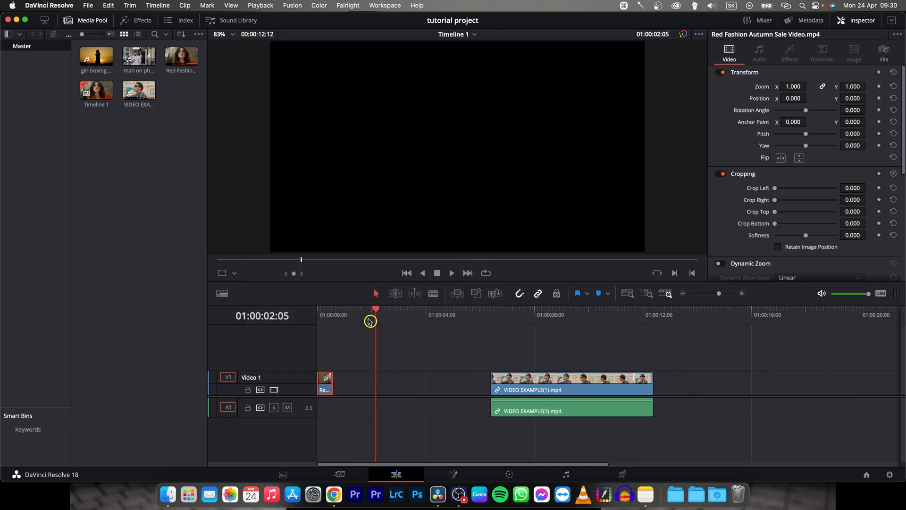
key(space)
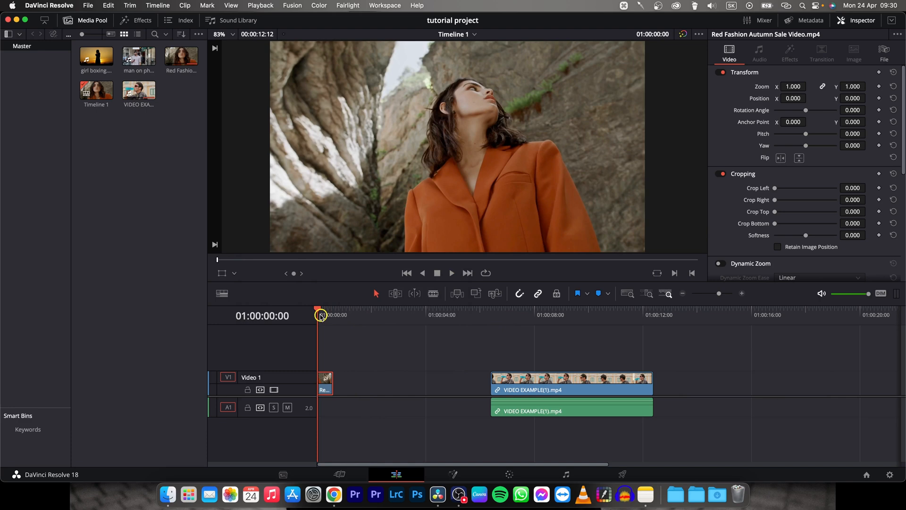
mouse_move(387, 324)
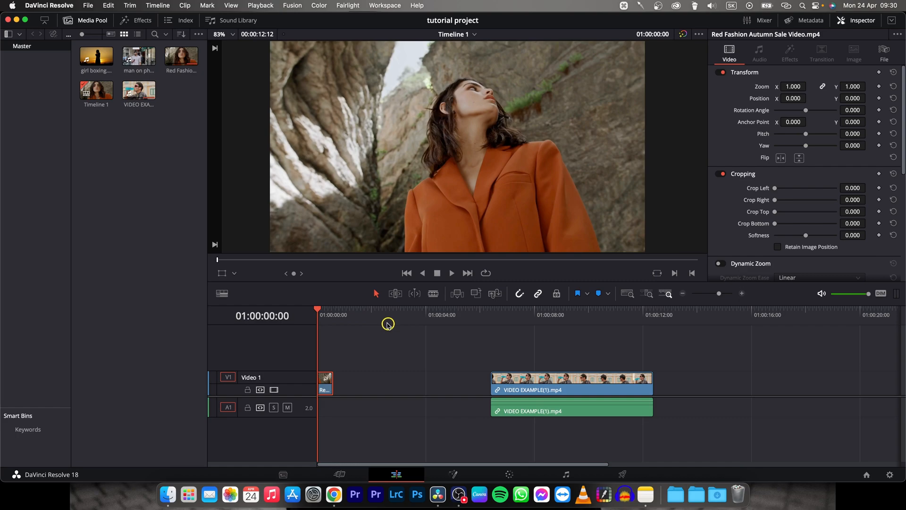